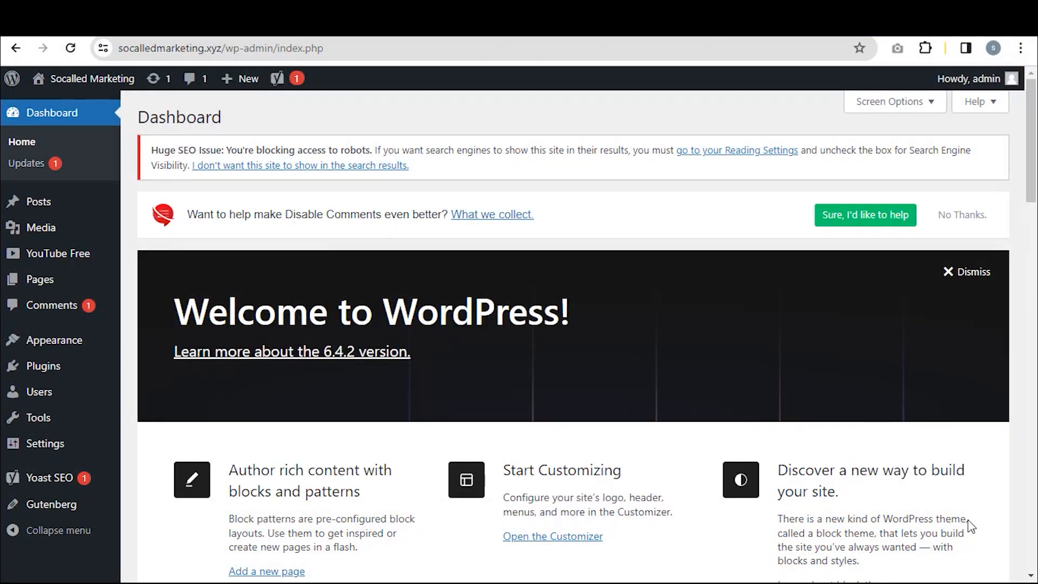
Go from the dashboard to the All Posts list.
{"action": "left_click", "coordinate": [38, 201]}
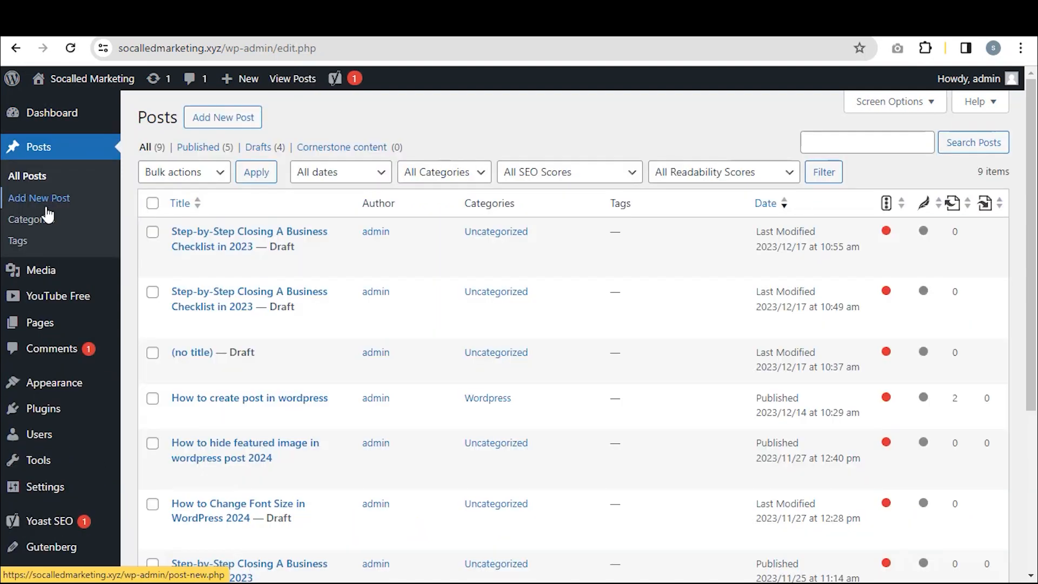
Publish the 'Step-by-Step Closing A Business Checklist in 2023' post and check its permalink.
{"action": "left_click", "coordinate": [249, 238]}
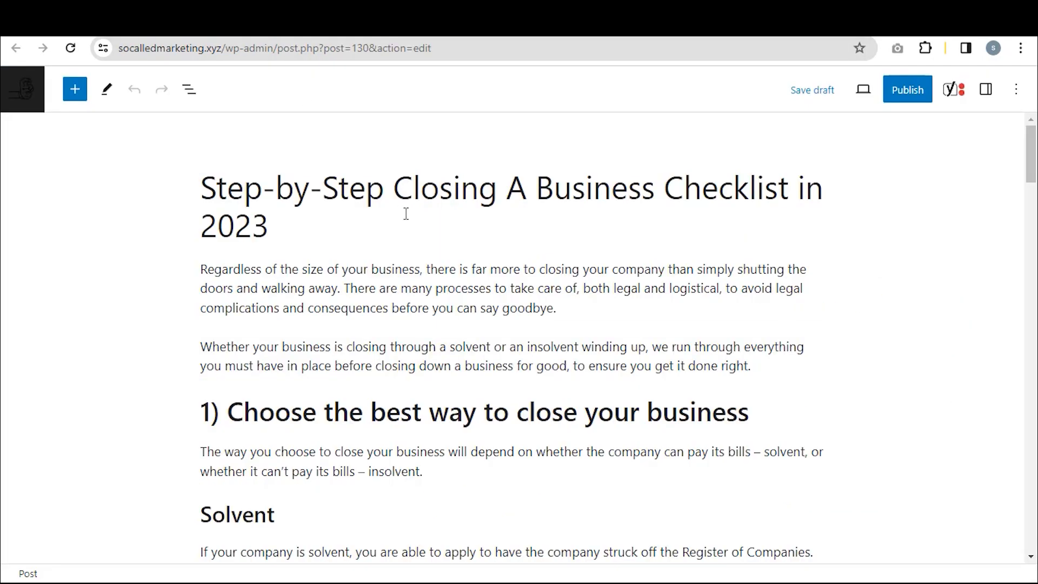
{"action": "left_click", "coordinate": [391, 188]}
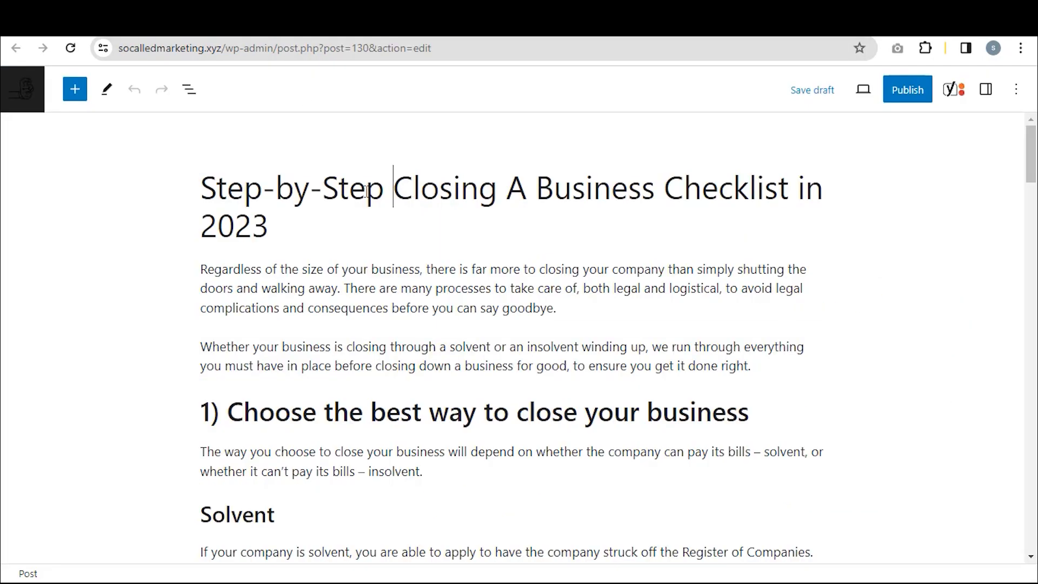
{"action": "left_click", "coordinate": [986, 90]}
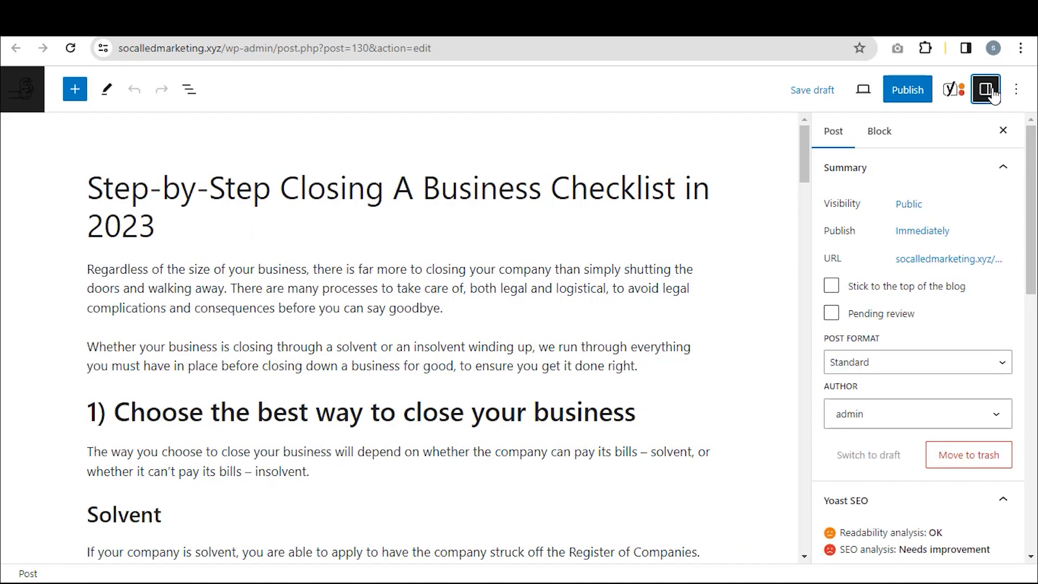
{"action": "left_click", "coordinate": [949, 258]}
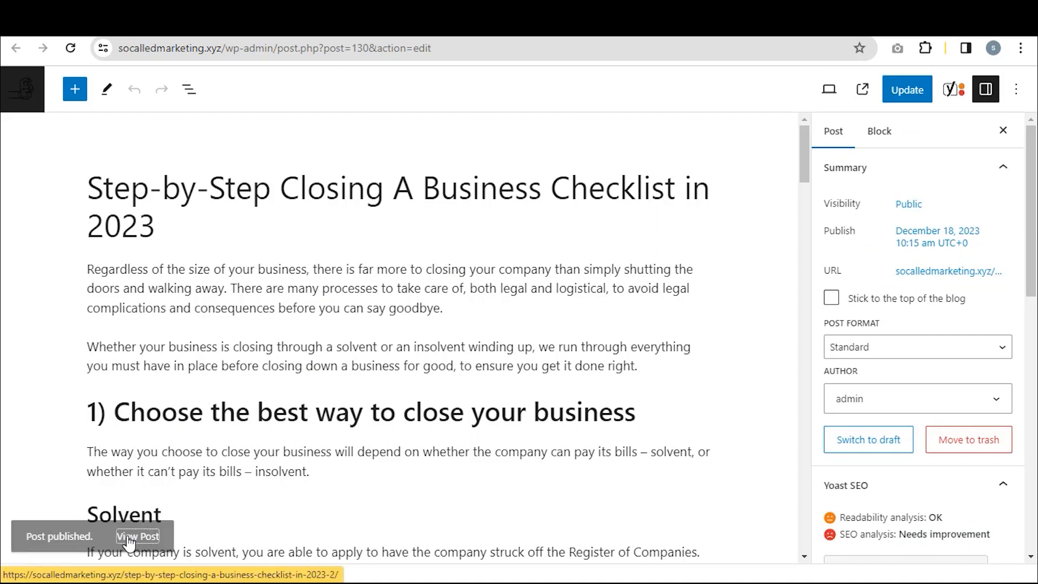
{"action": "left_click", "coordinate": [948, 270]}
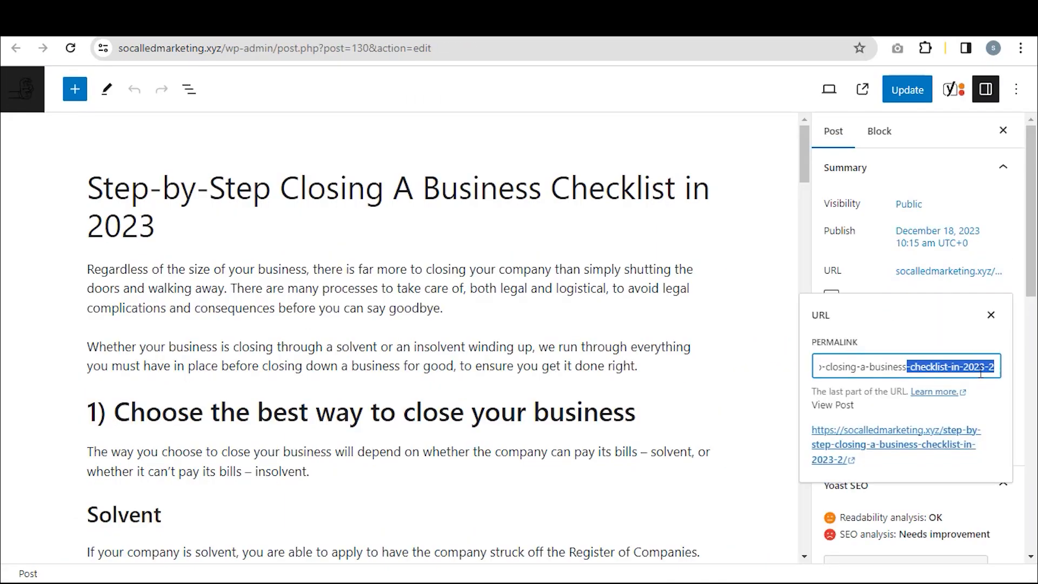
{"action": "left_click", "coordinate": [907, 88]}
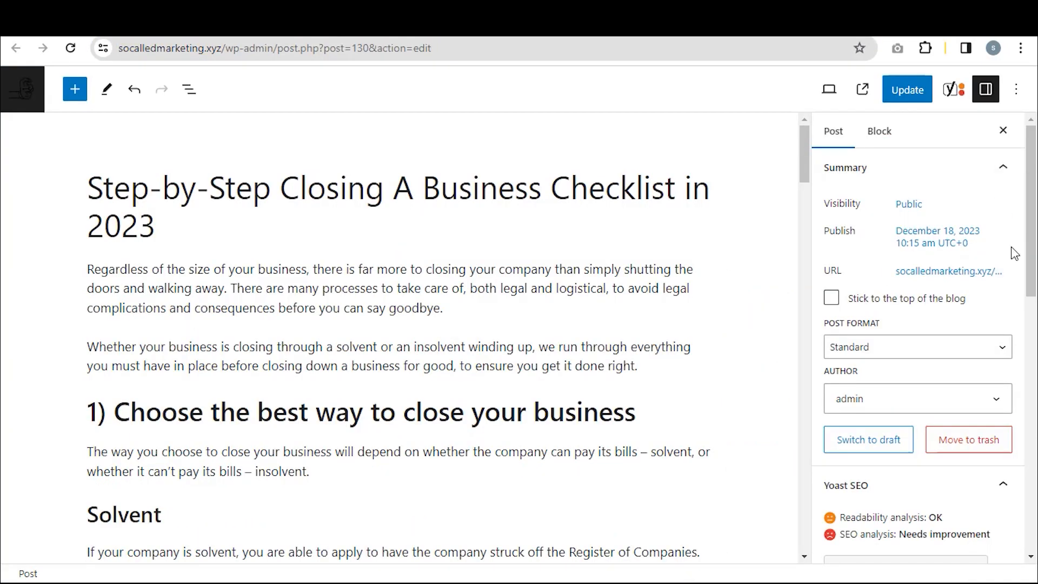
{"action": "scroll", "scroll_direction": "down", "scroll_amount": 3}
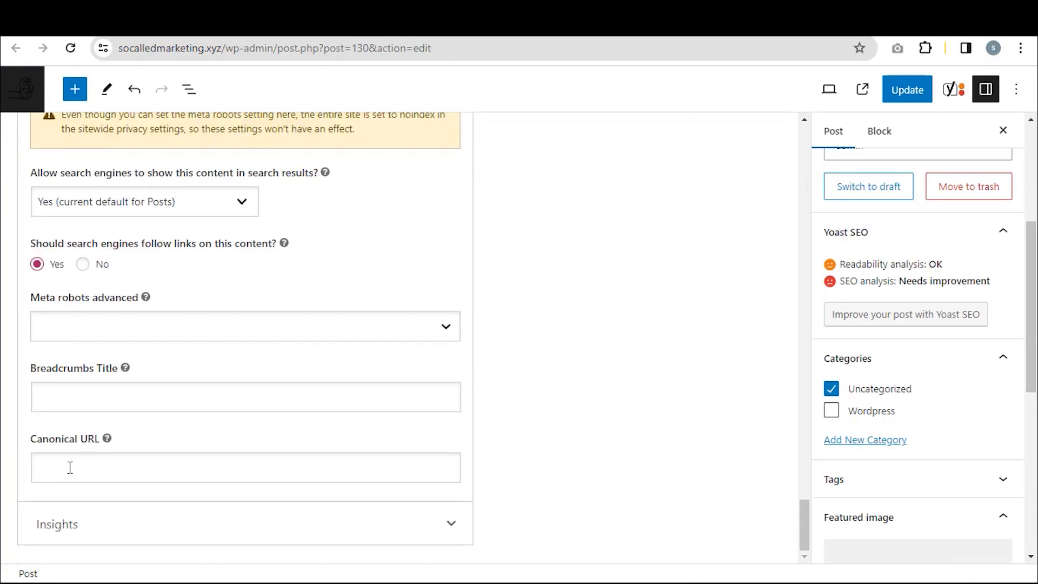
{"action": "type", "text": "https://socalledmarketing.xyz/step-by-step-closing-a-business-checklist/"}
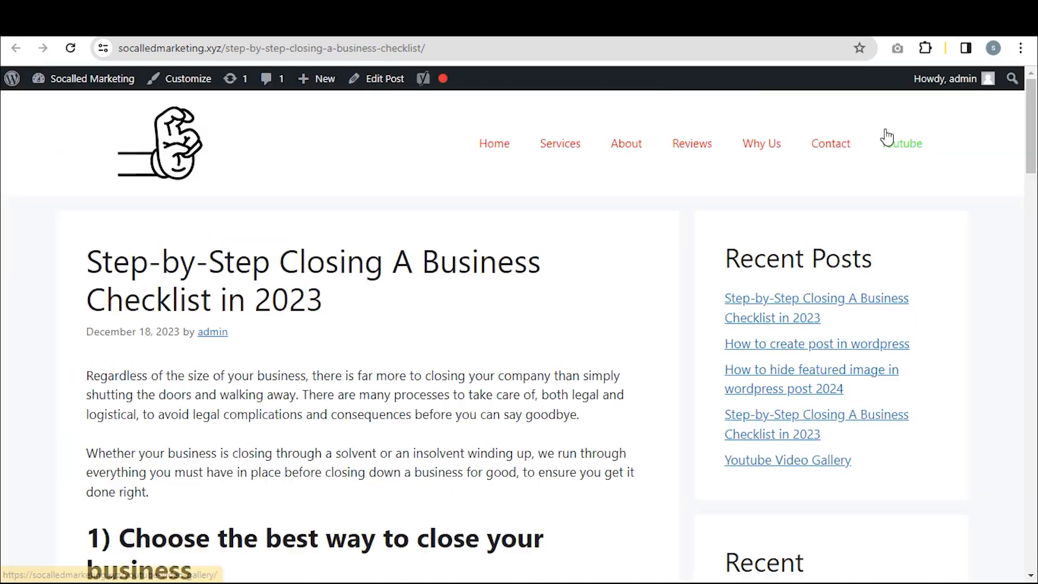
{"action": "left_click", "coordinate": [377, 79]}
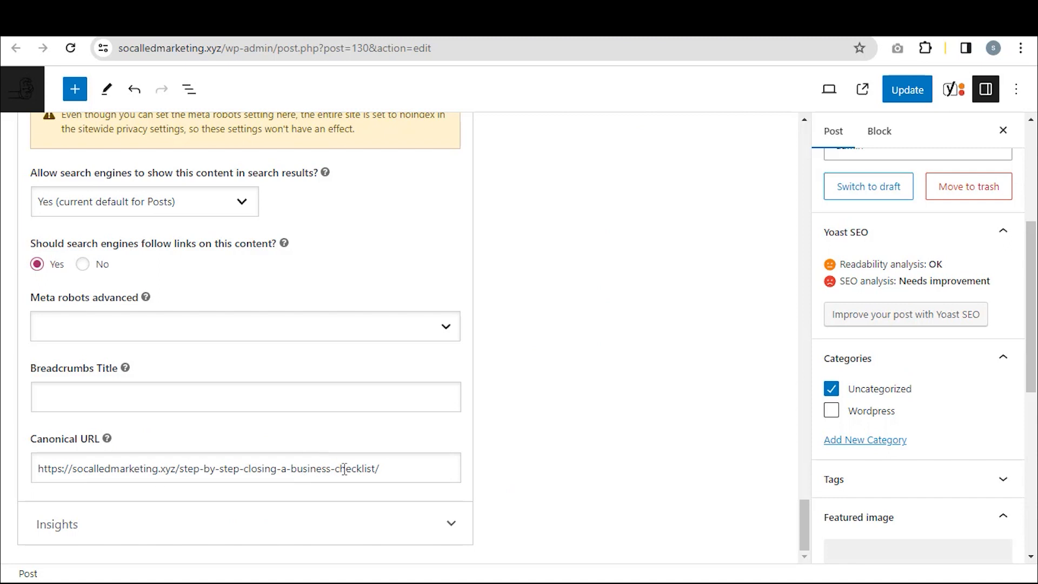